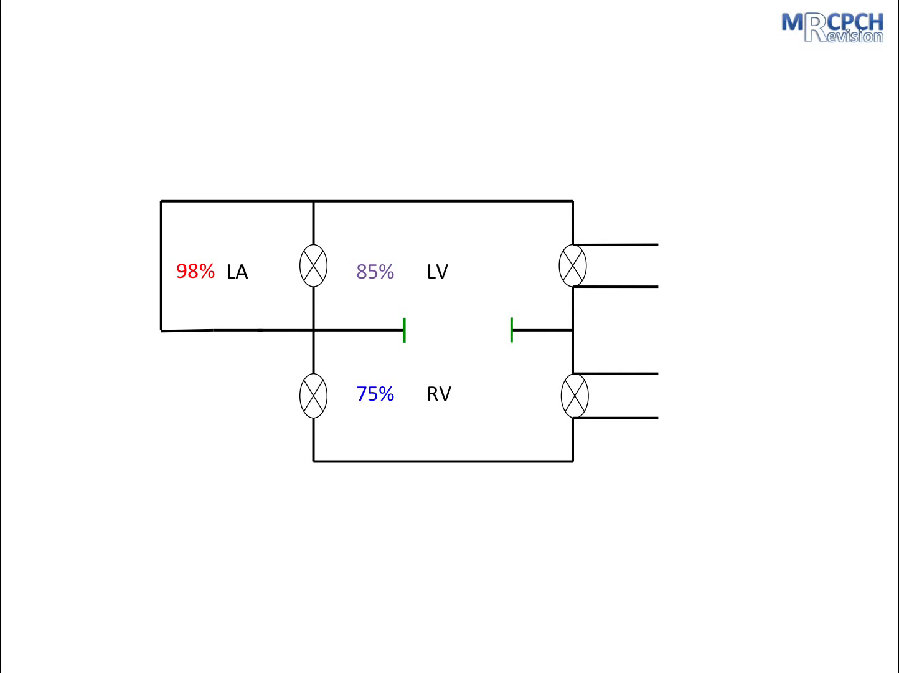
# Step: Advance to the slide with a 160/70 mmHg chamber and an 80/40 mmHg outflow vessel
pyautogui.click(71, 663)
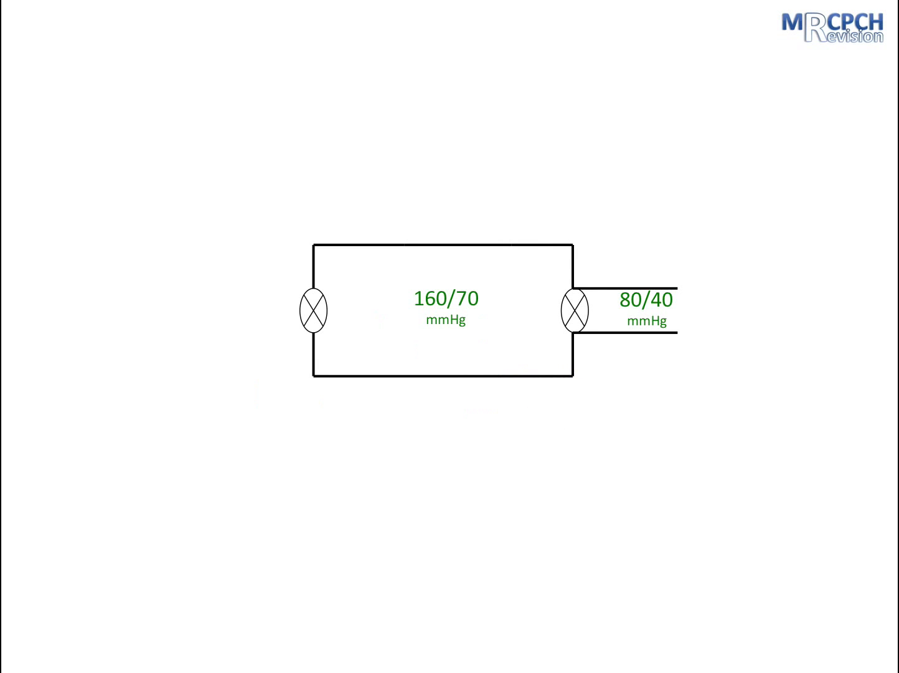
# Step: Play the animation placing a blue cross over the outflow valve
pyautogui.click(573, 309)
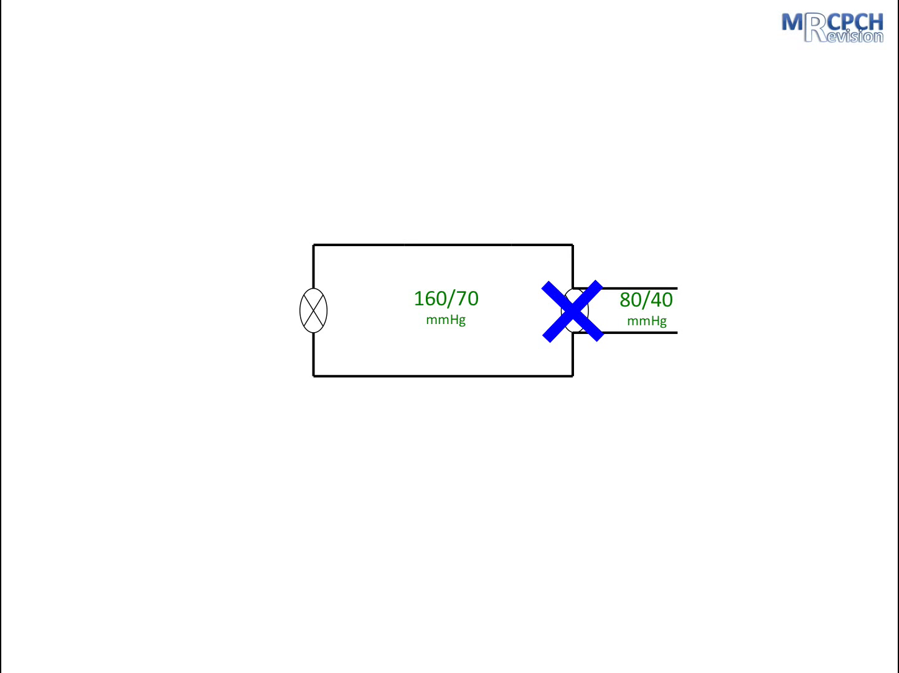